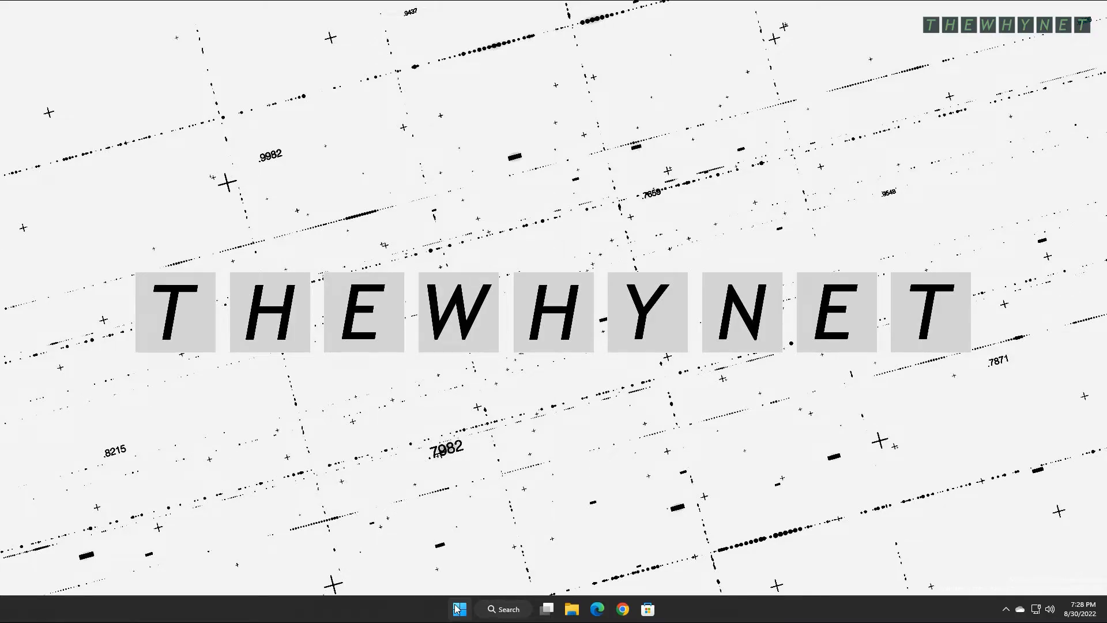
Search the Start menu for 'disk' to reach Disk Management
click(458, 608)
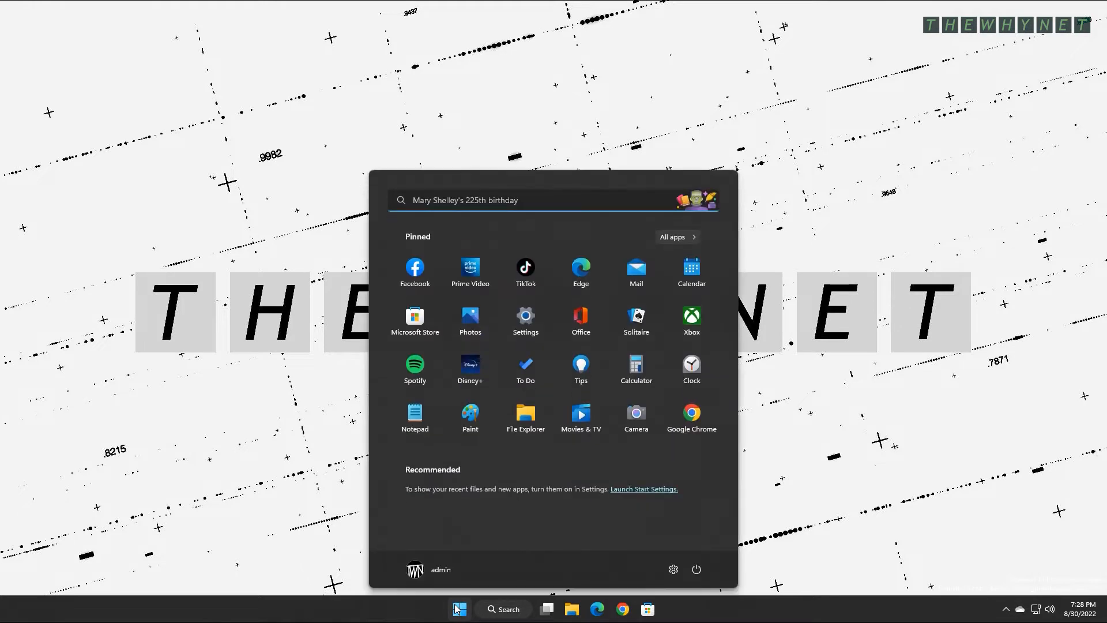
text(disk)
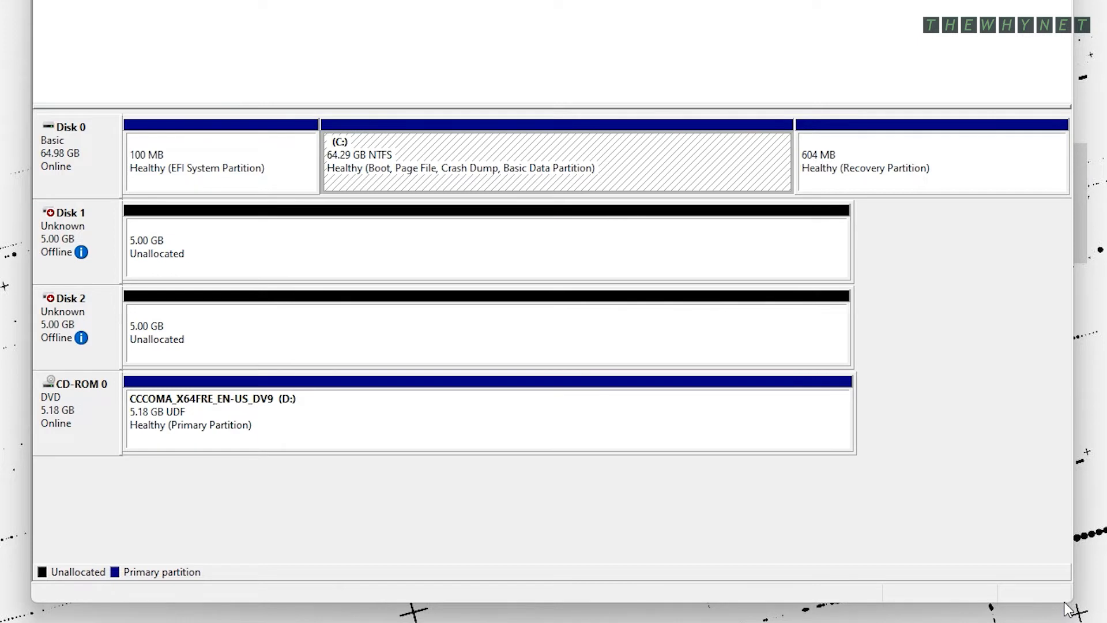
Bring Disk 1 and Disk 2 online and show Disk 1's disk actions
click(556, 160)
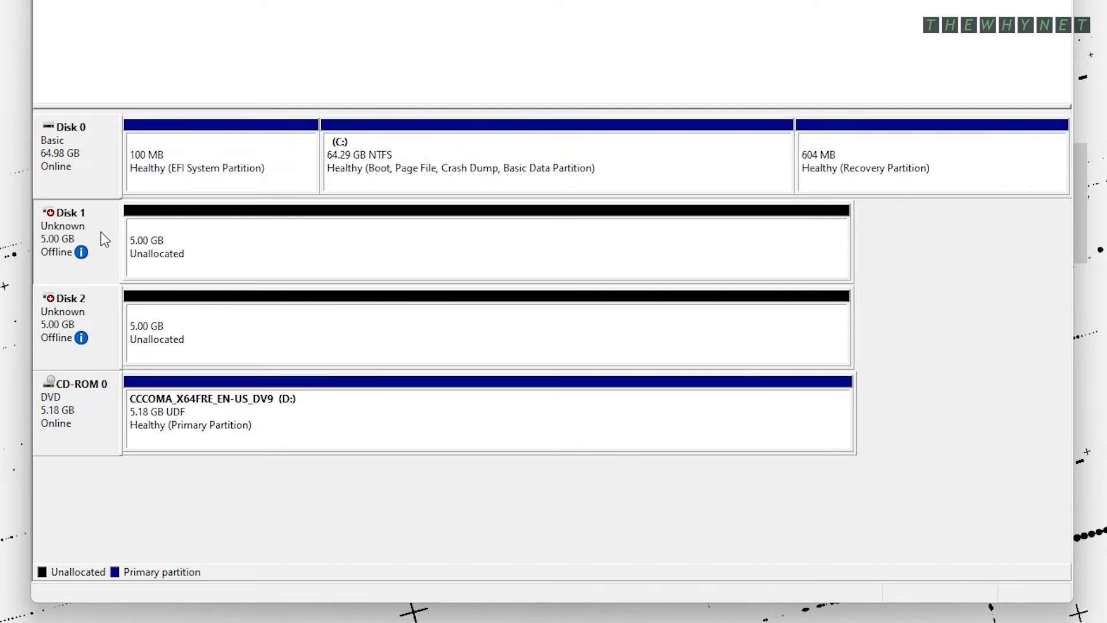
click(55, 252)
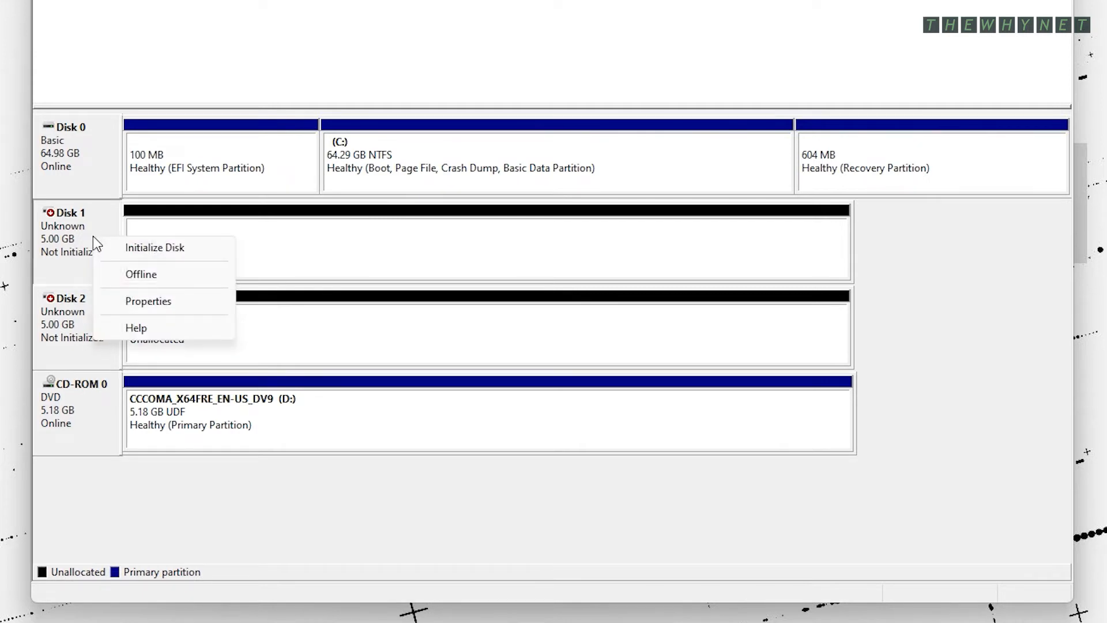
Initialize Disk 1 and Disk 2 as GPT disks
click(154, 246)
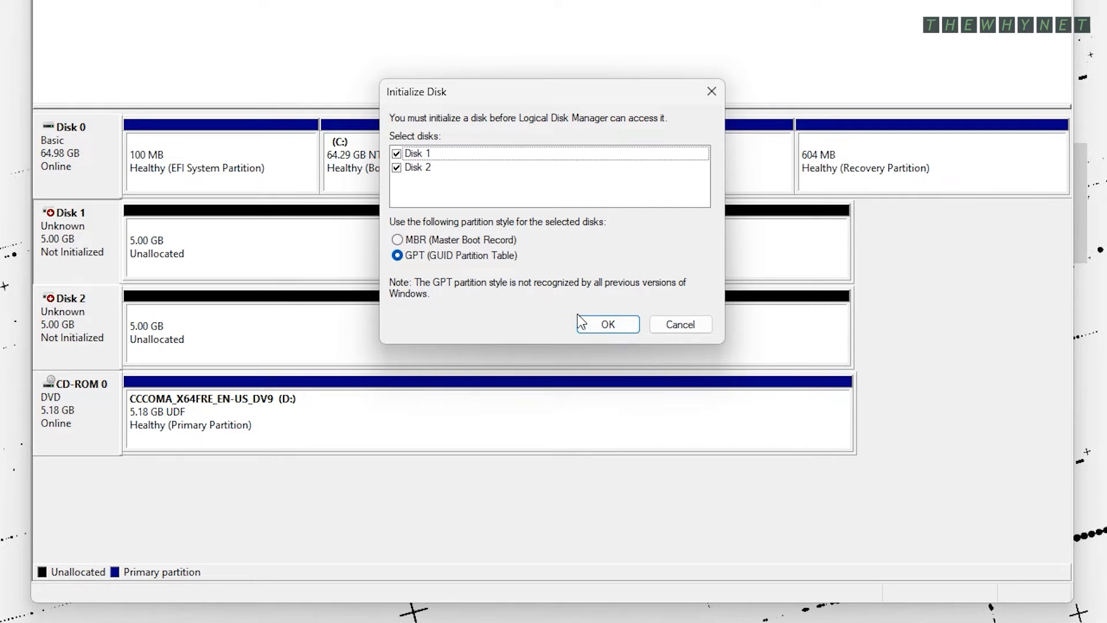
click(606, 324)
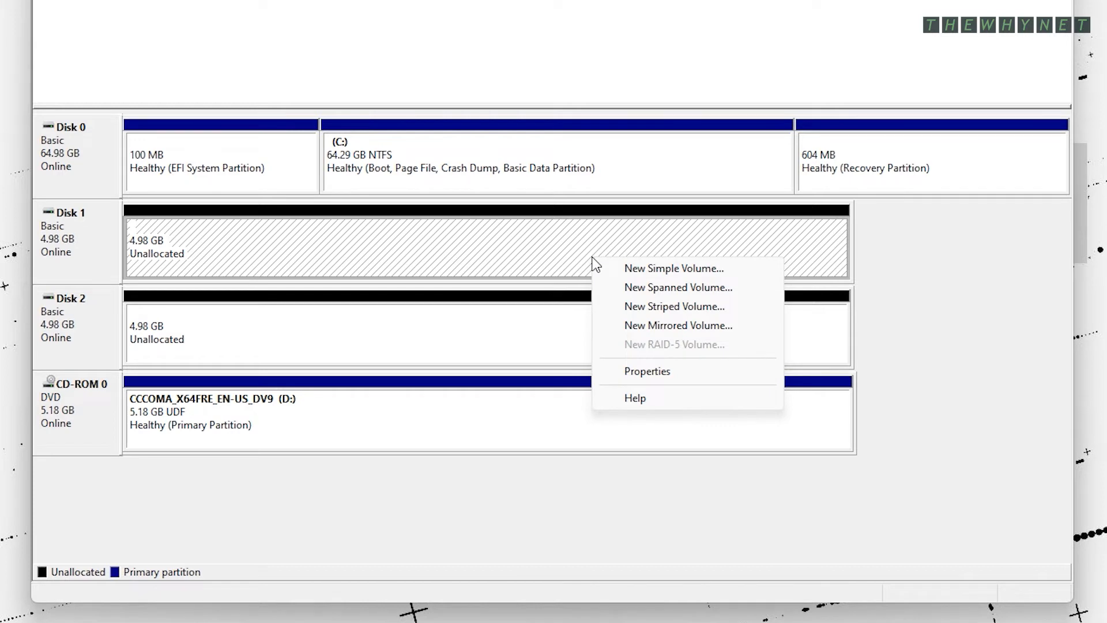
mouse_move(650, 326)
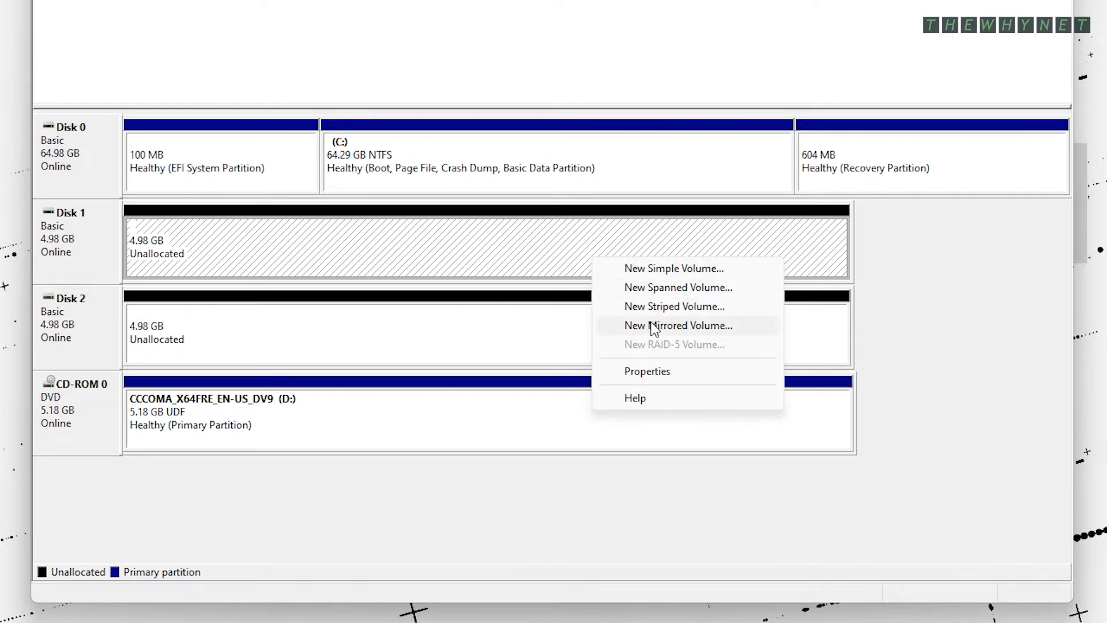
Start a New Mirrored Volume on Disk 1, add Disk 2 and assign drive letter Z
click(676, 325)
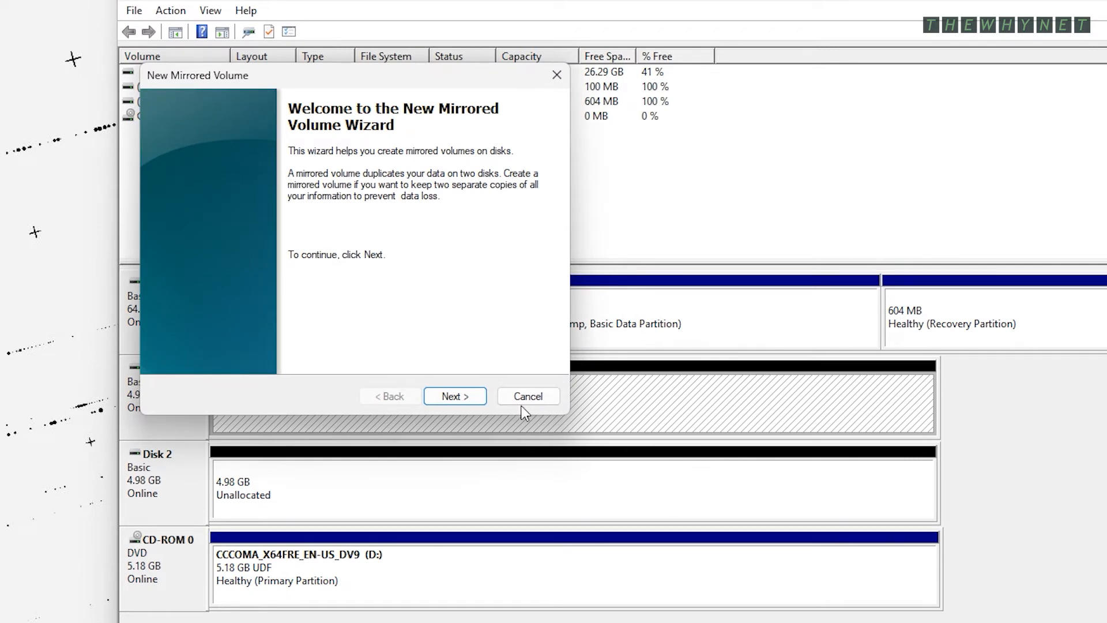
click(454, 396)
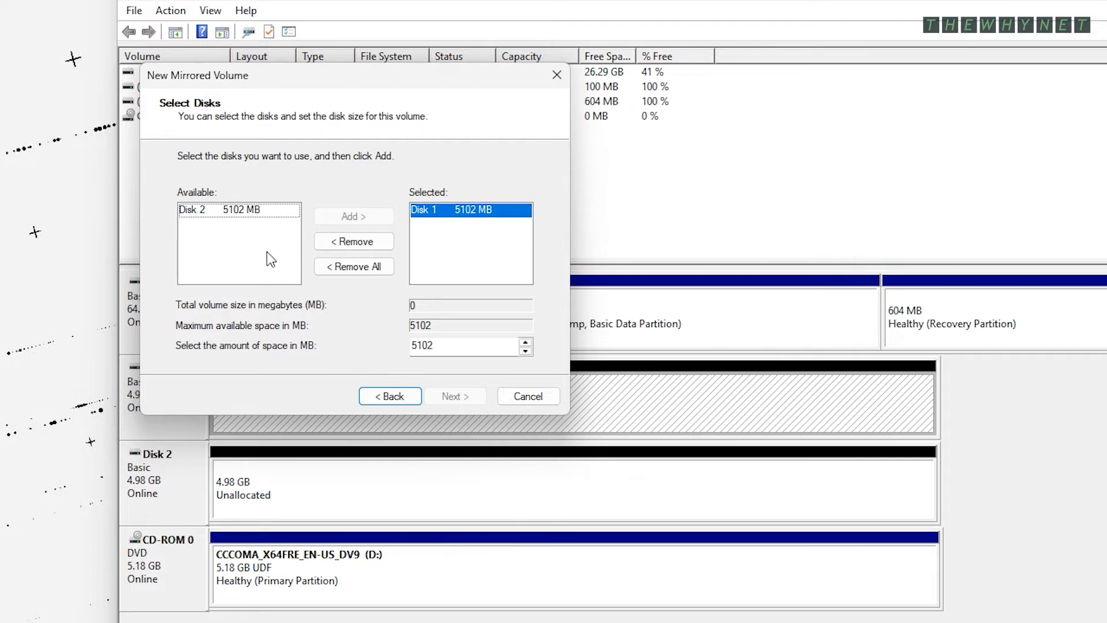
click(221, 209)
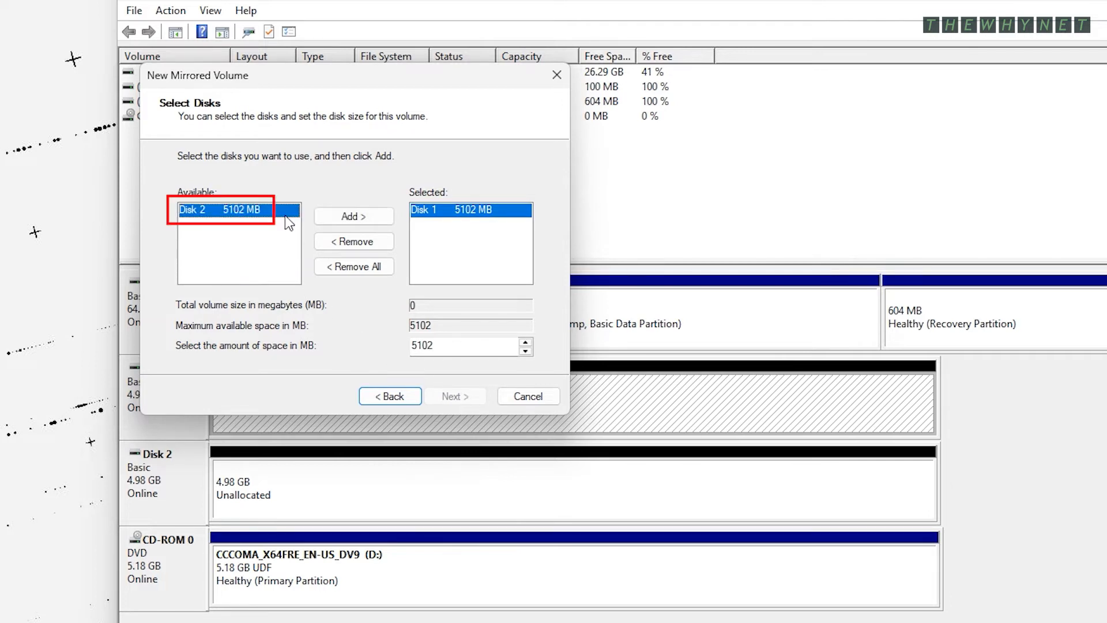
click(353, 215)
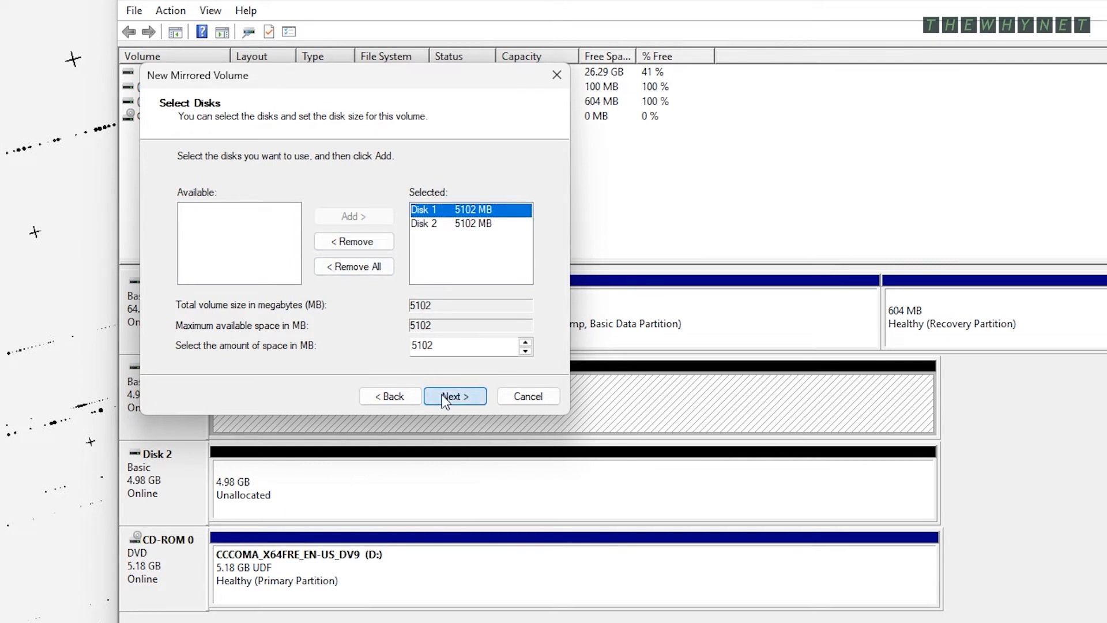
click(454, 395)
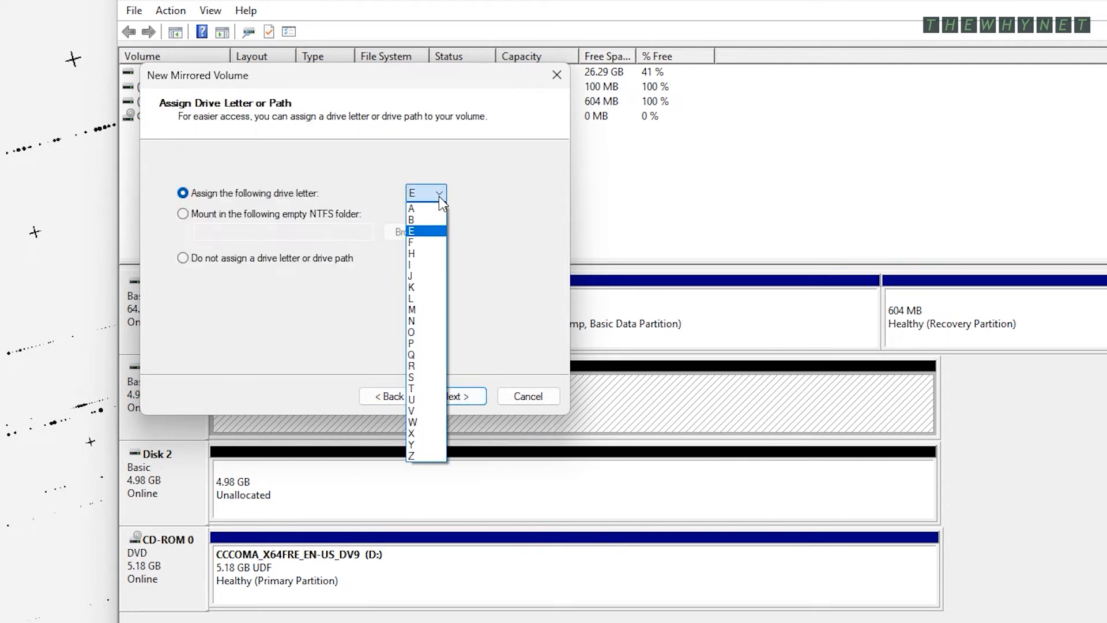
click(411, 455)
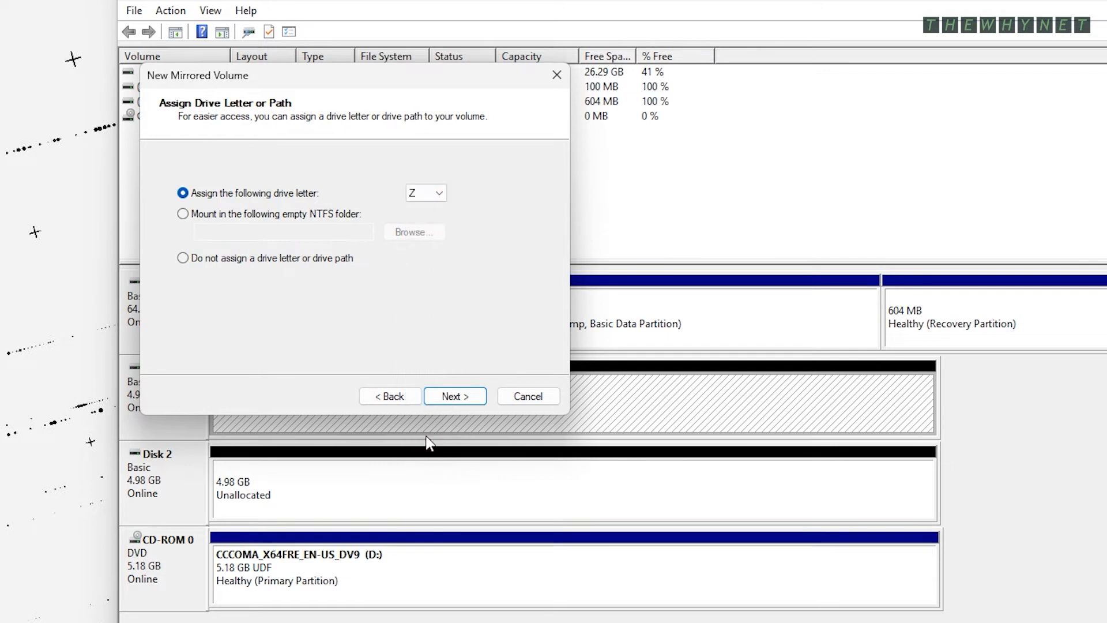
Label the volume Mirror with NTFS quick format and finish the wizard
click(454, 395)
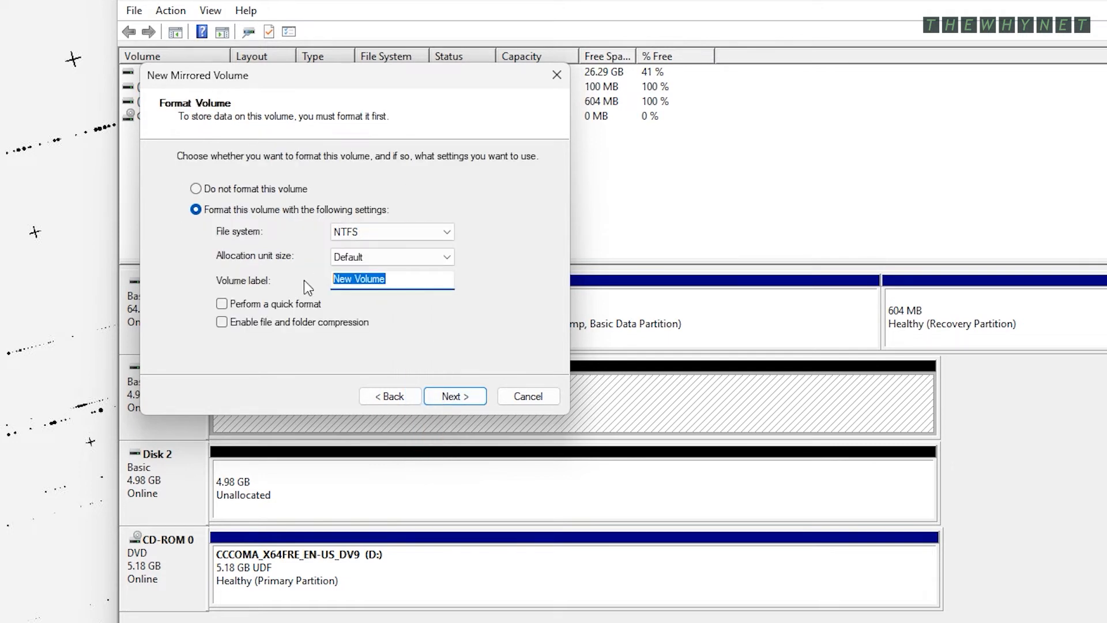
text(Mirror)
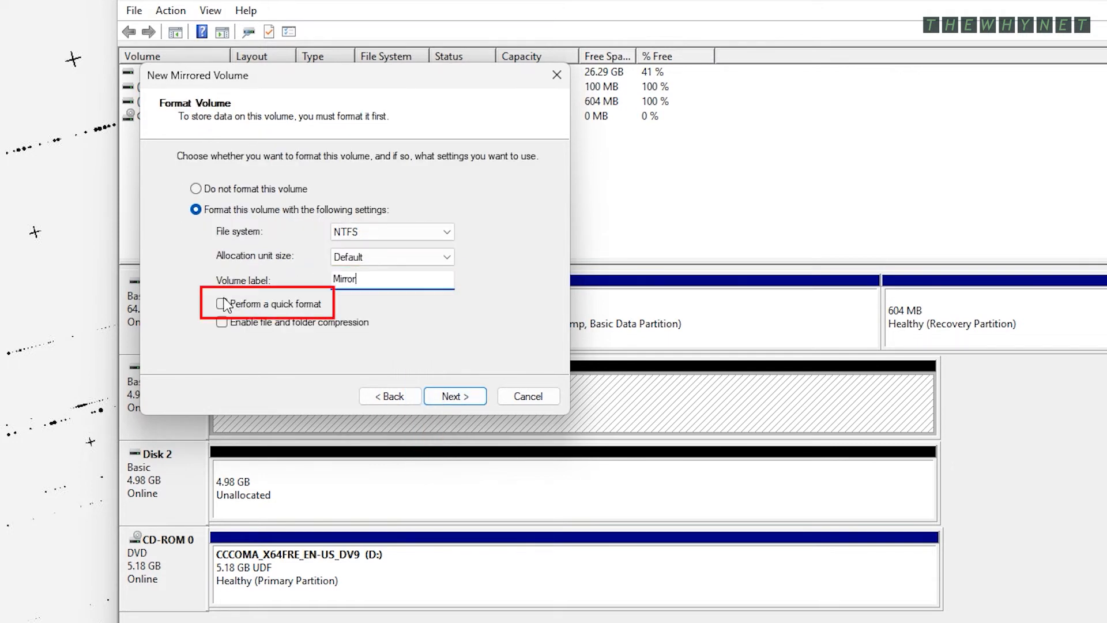
click(222, 303)
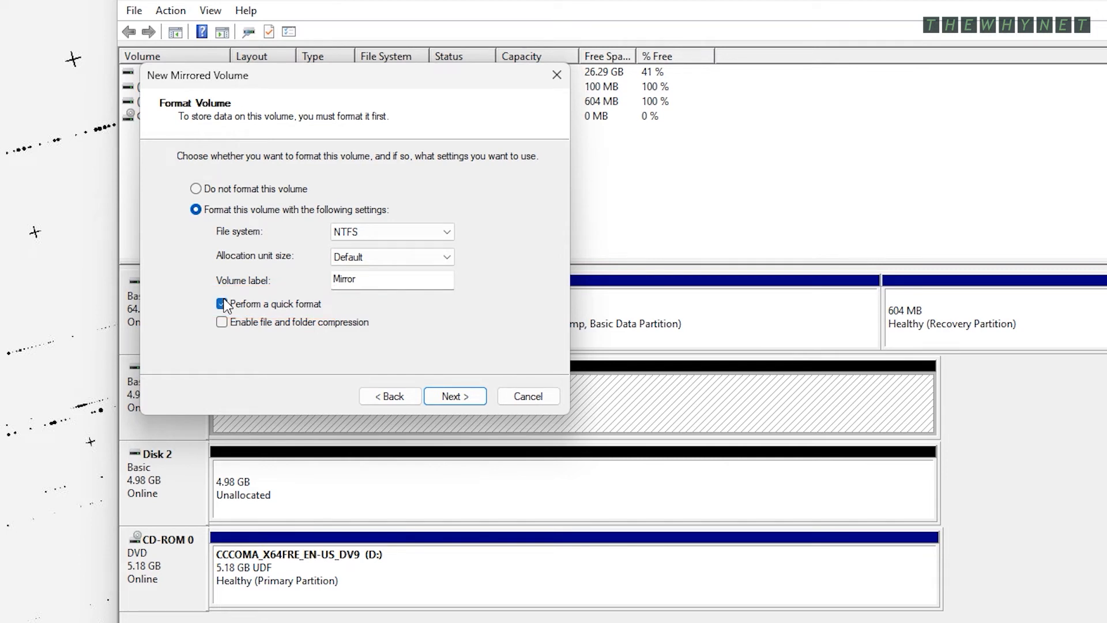
click(455, 396)
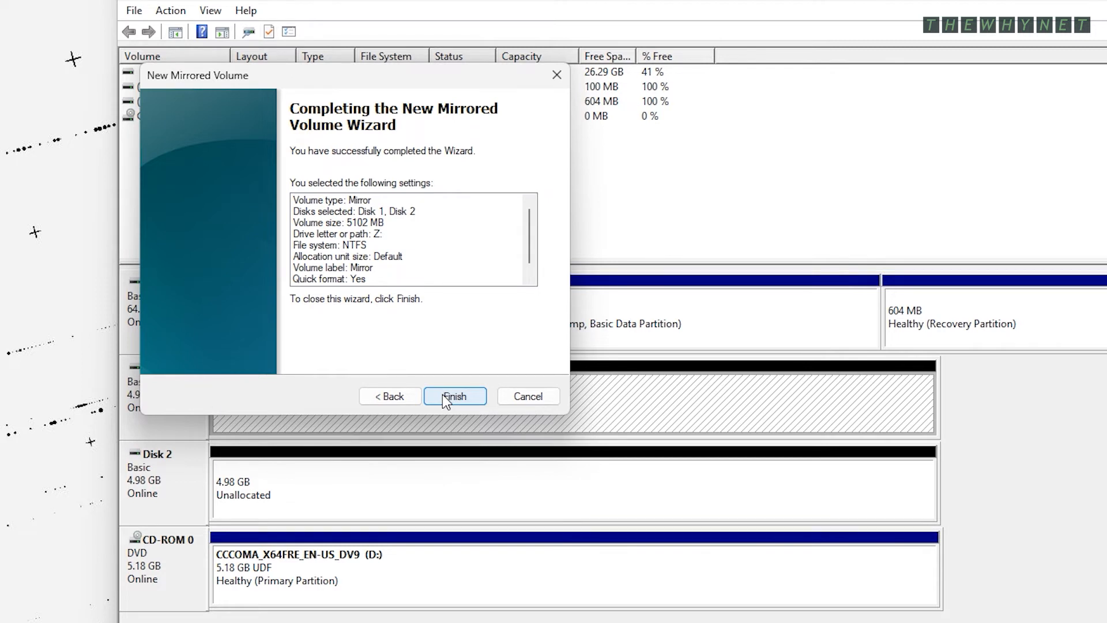
click(454, 395)
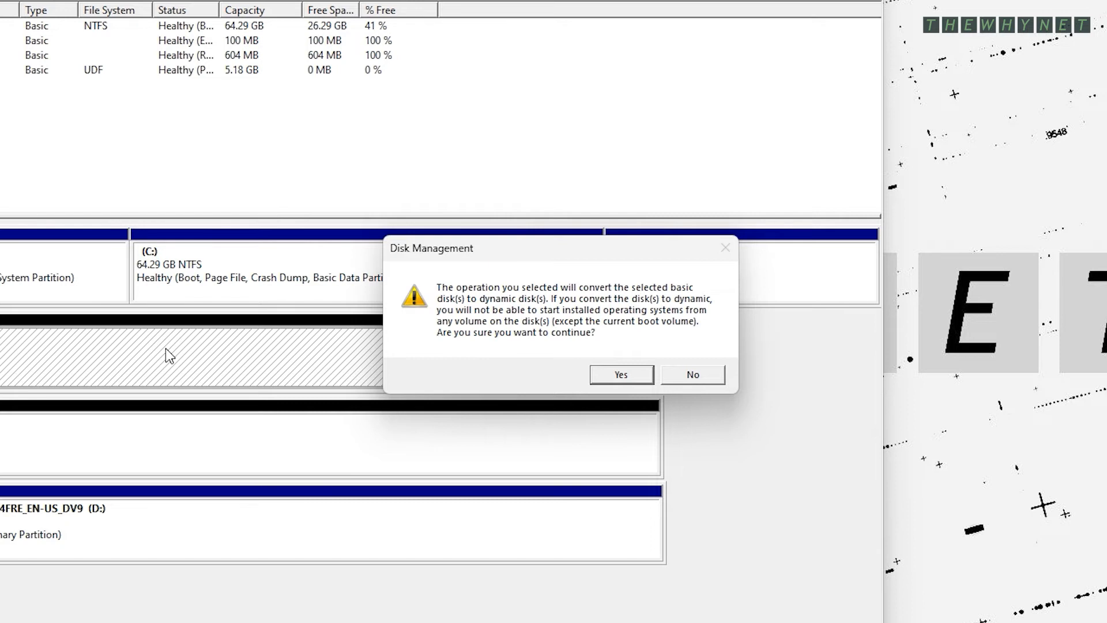
mouse_move(241, 360)
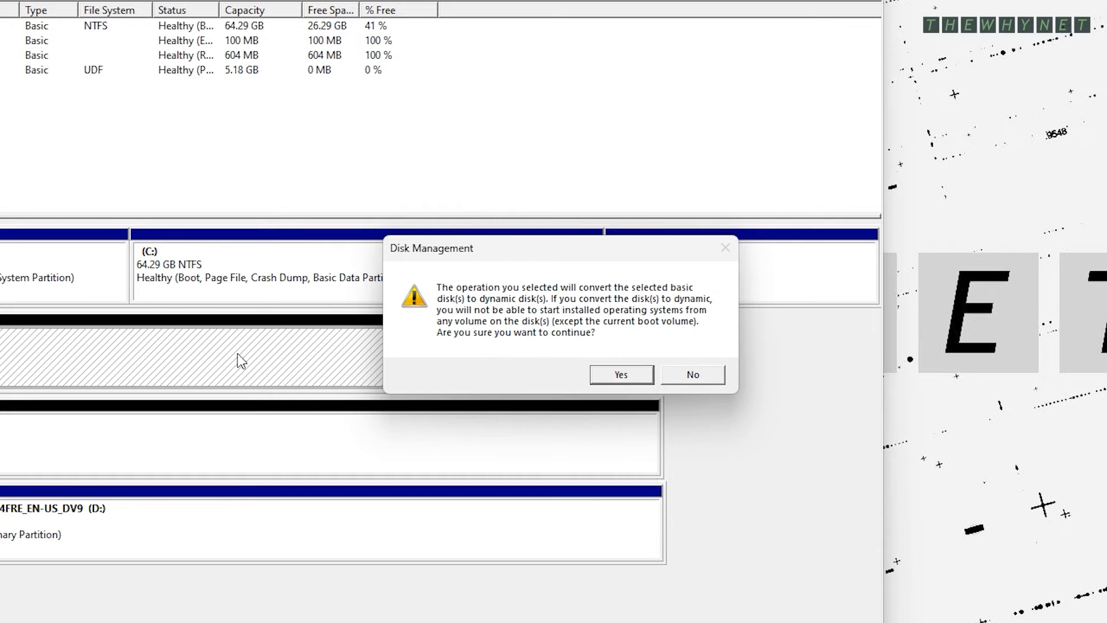
Confirm the dynamic-disk conversion and create TEST.txt on Mirror (Z:)
click(619, 374)
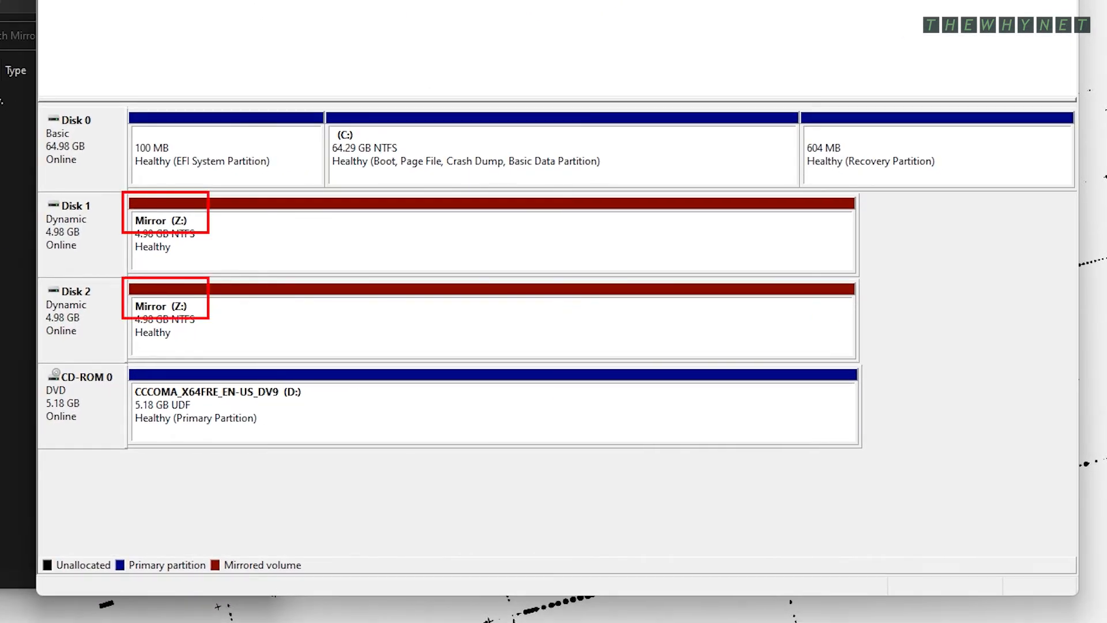
mouse_move(253, 204)
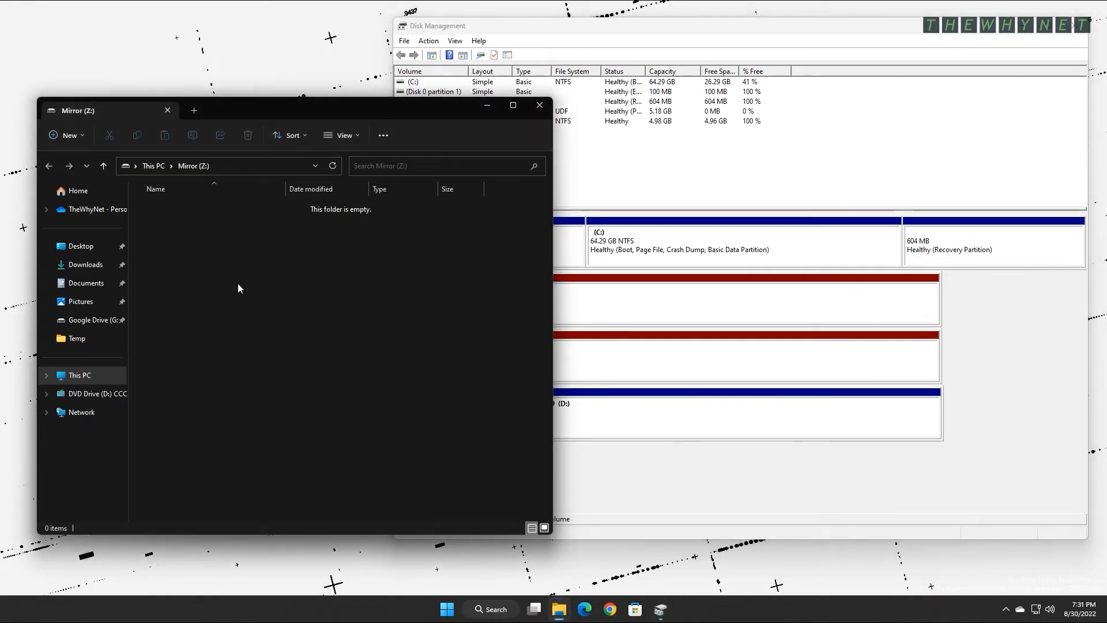
right_click(238, 289)
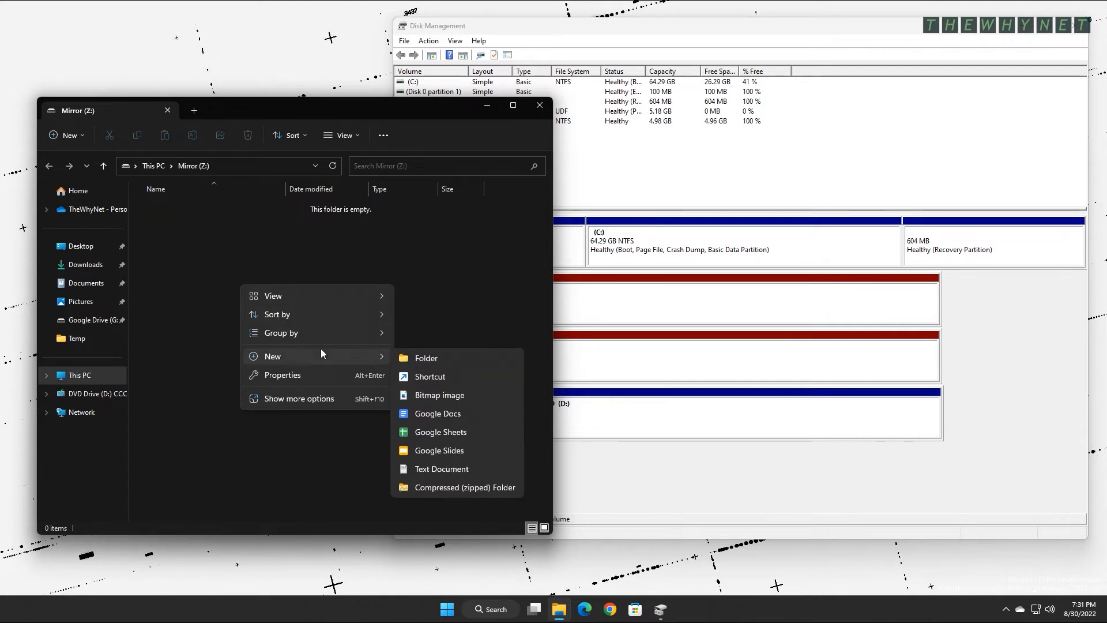
click(441, 469)
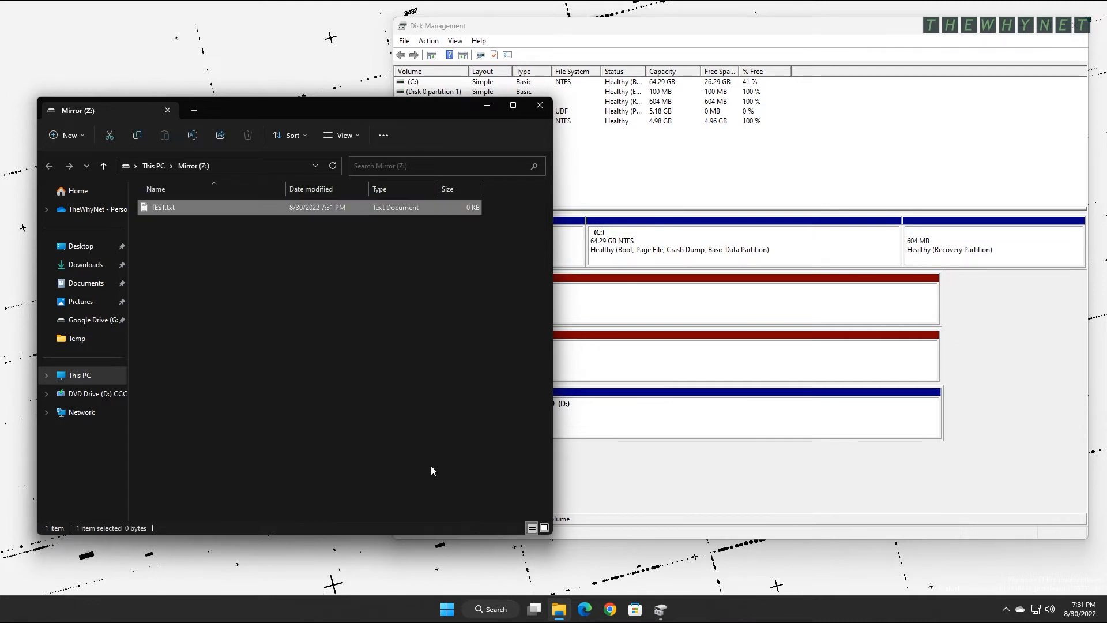
double_click(163, 206)
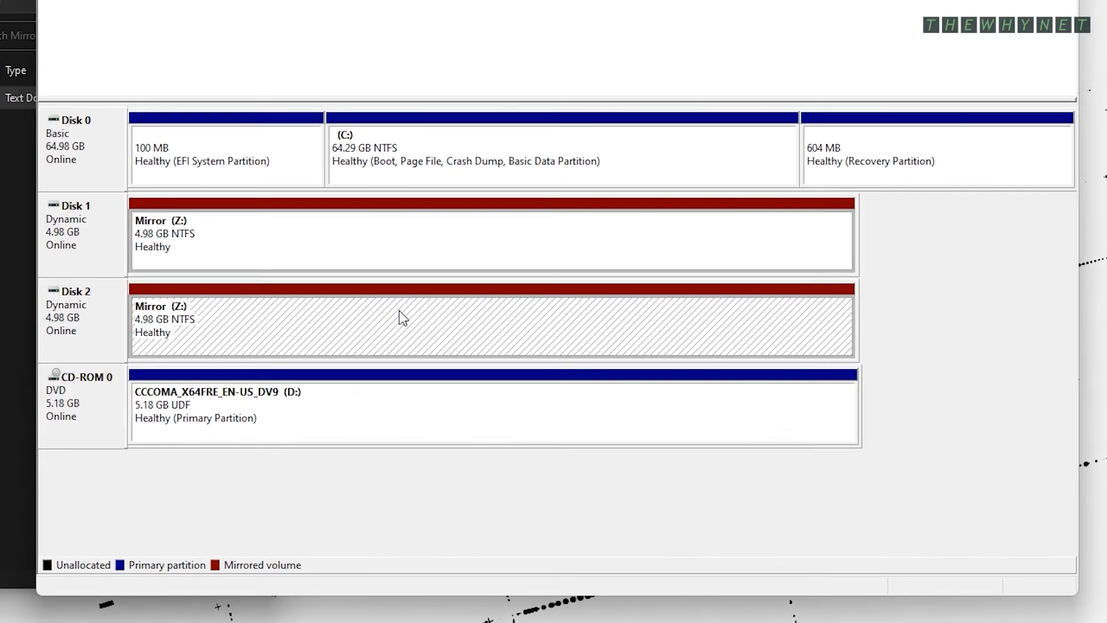
Break the Mirror (Z:) volume into two simple volumes, accepting the fault-tolerance warning
right_click(399, 315)
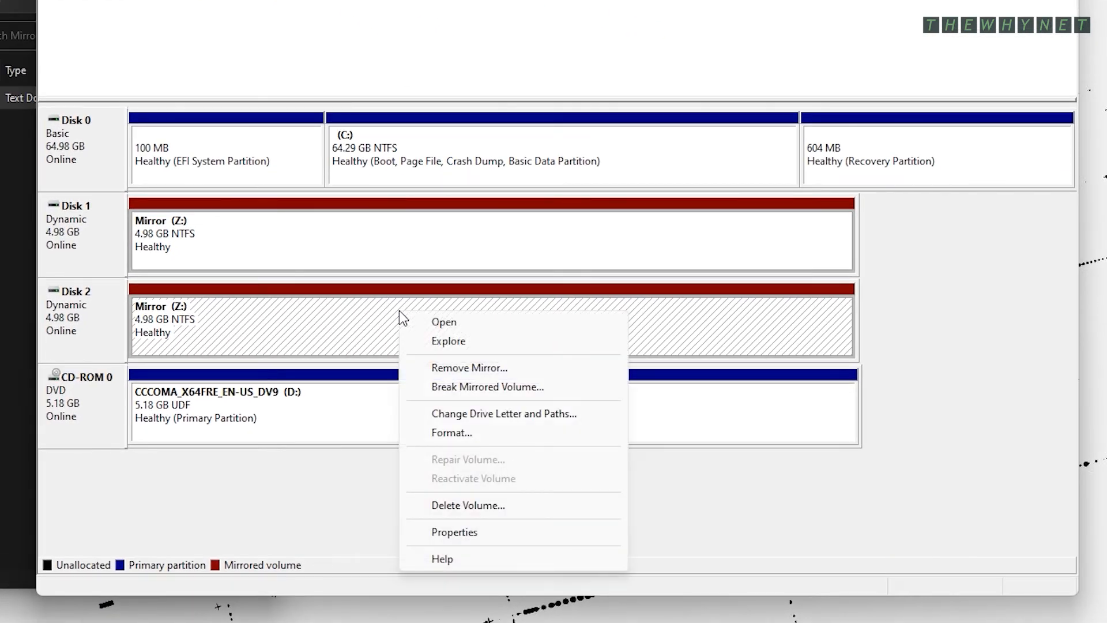
click(487, 386)
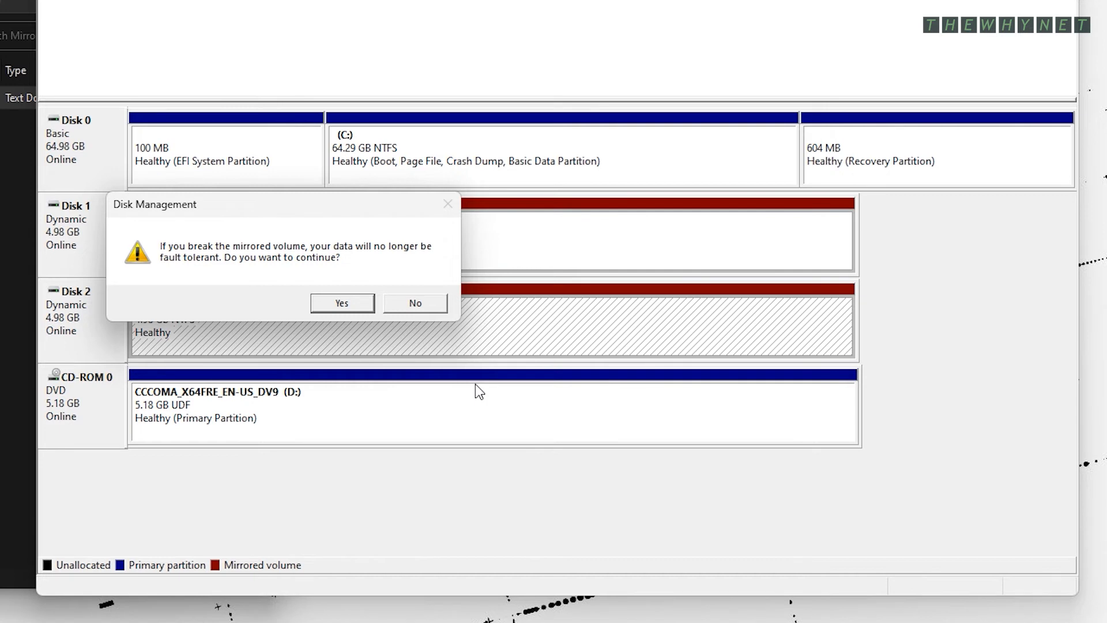
click(341, 302)
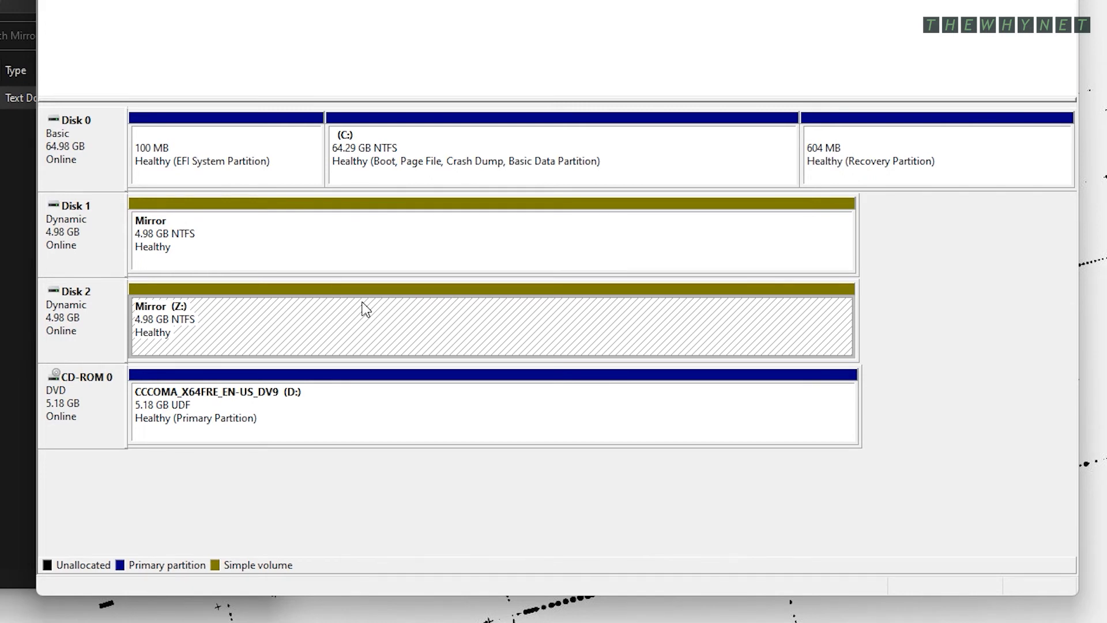
Verify TEST.txt on Z: still reads 'This is a Test!!!'
click(166, 318)
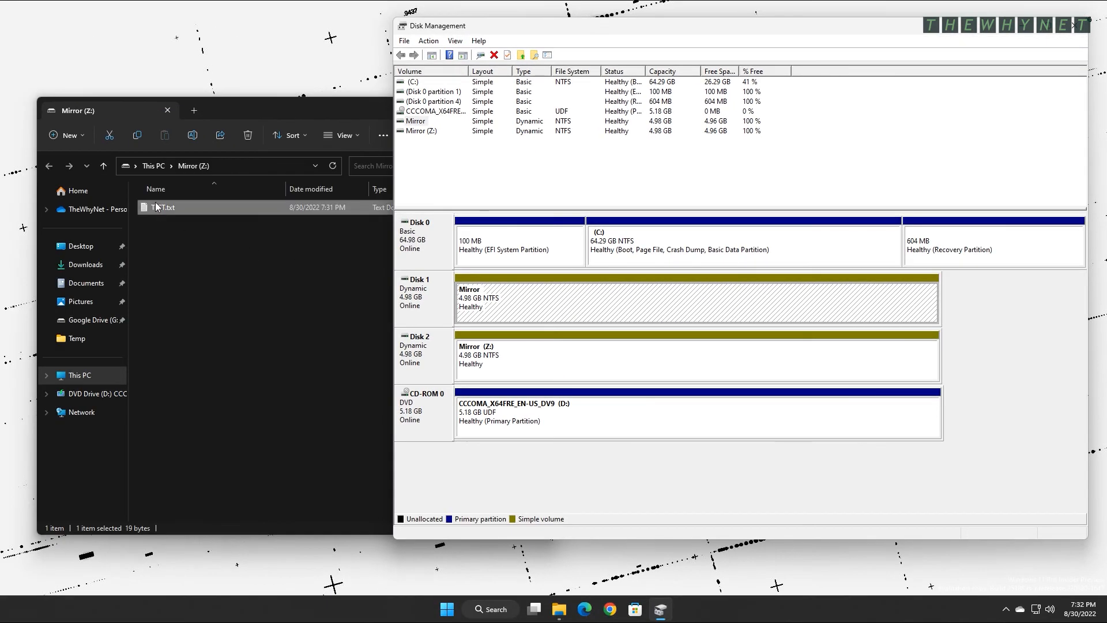
double_click(163, 206)
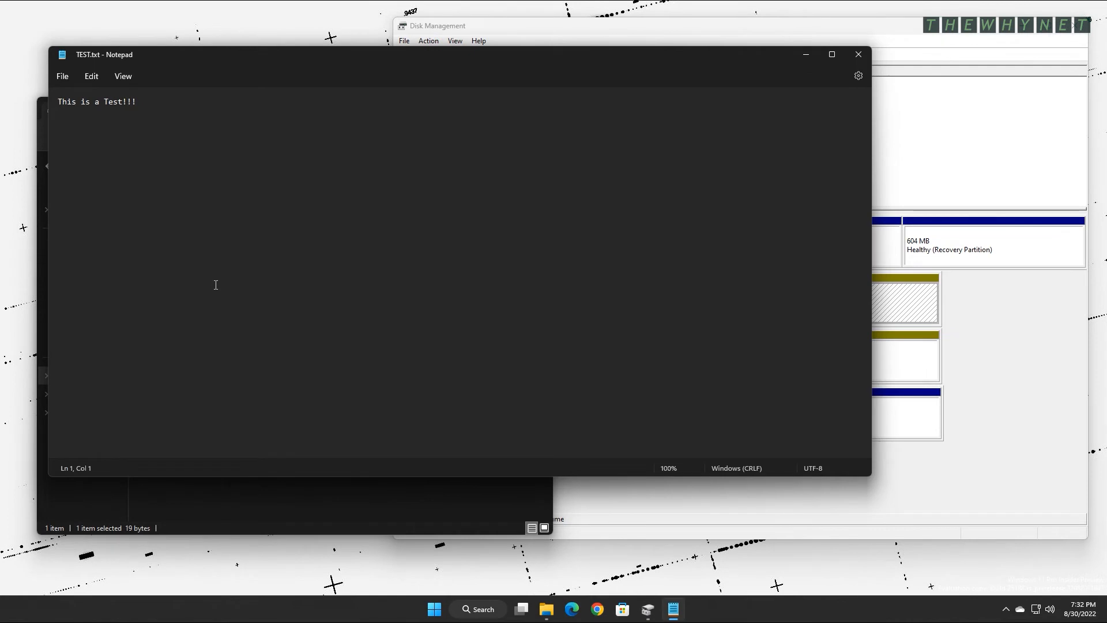
click(857, 54)
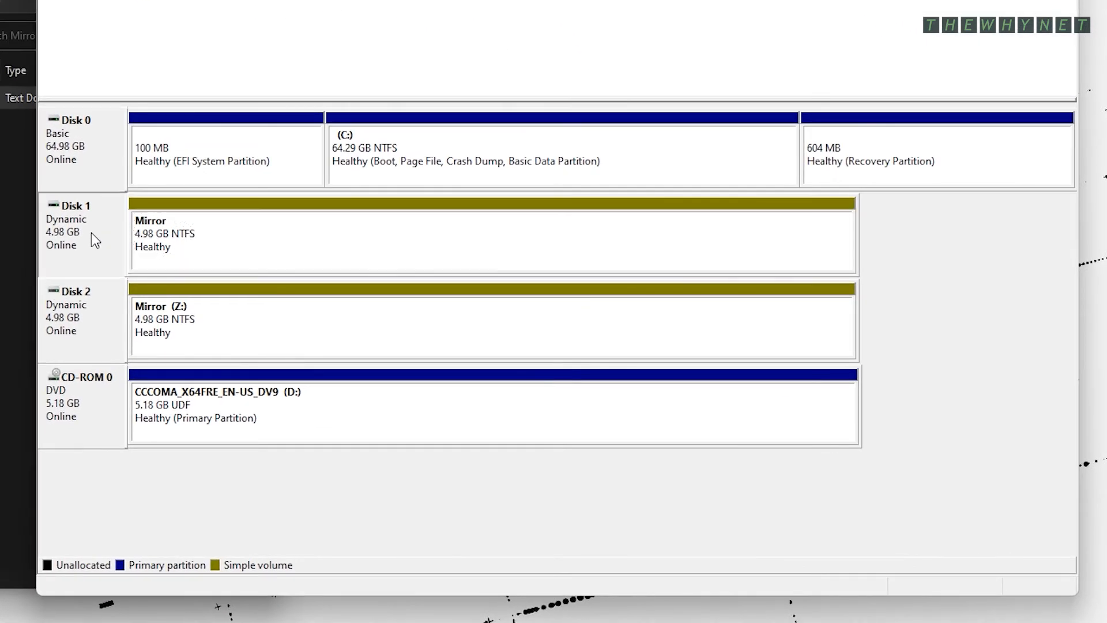
Take Disk 1 offline to simulate a failure and confirm TEST.txt still opens from Z:
right_click(67, 219)
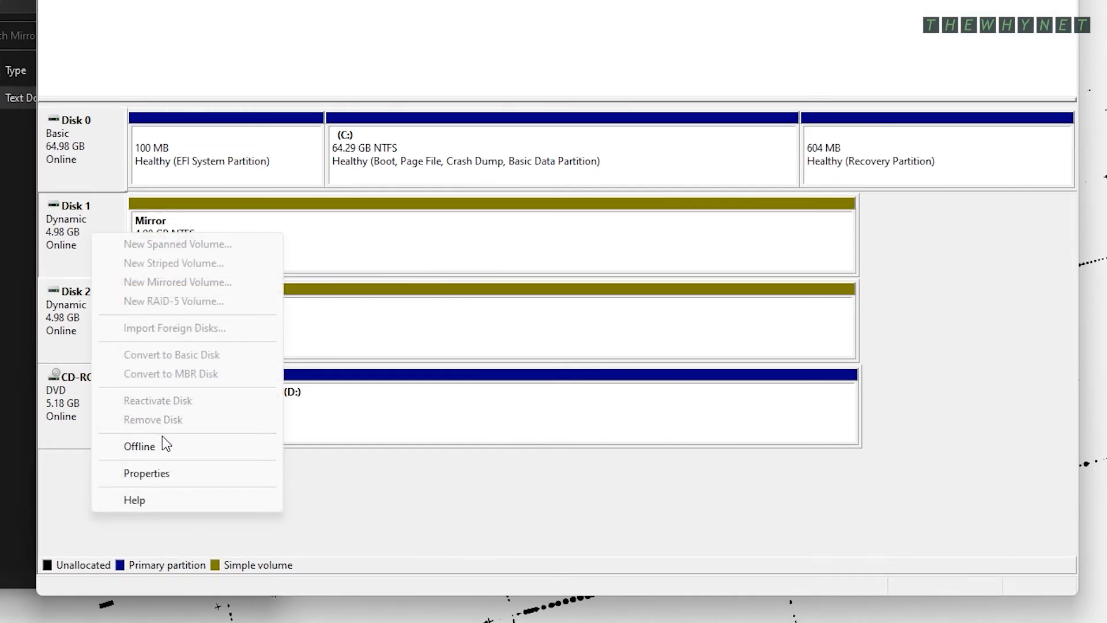
click(139, 445)
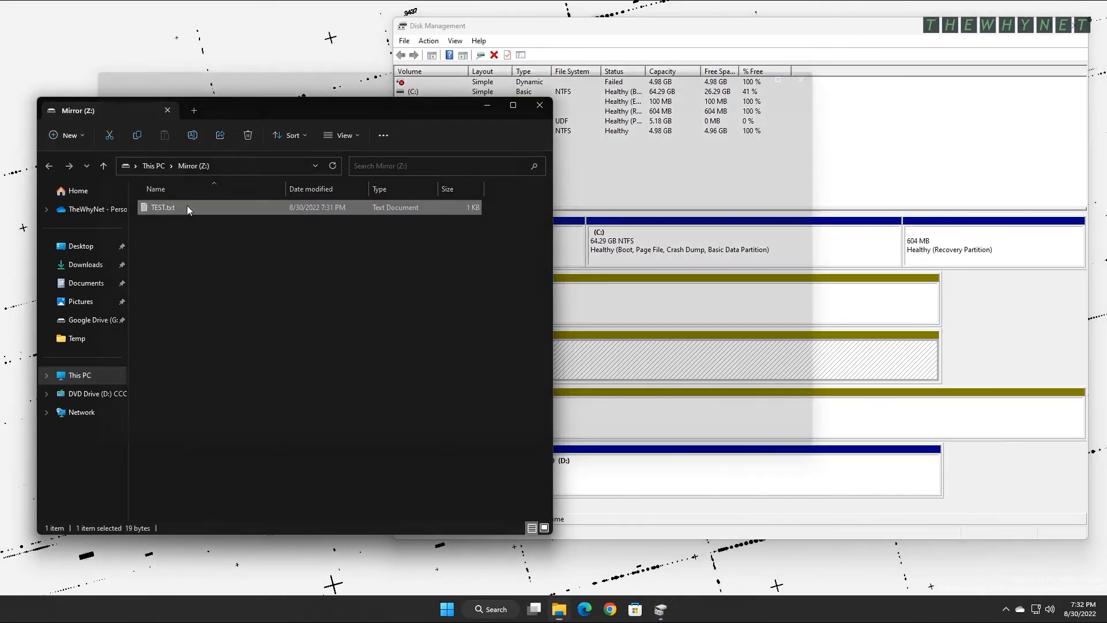
double_click(162, 206)
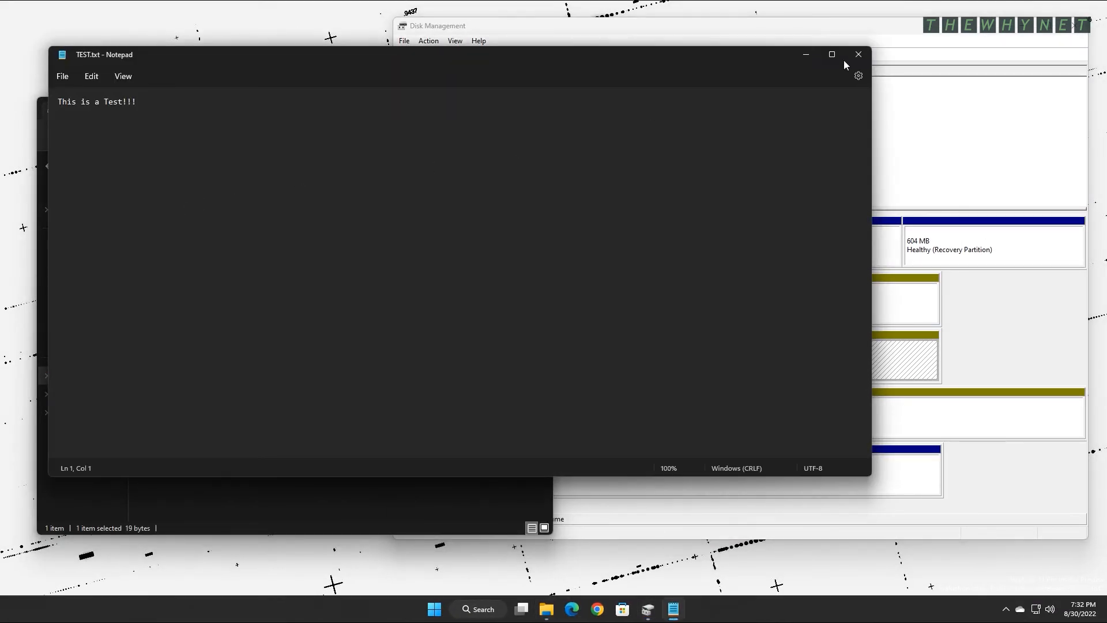
click(857, 54)
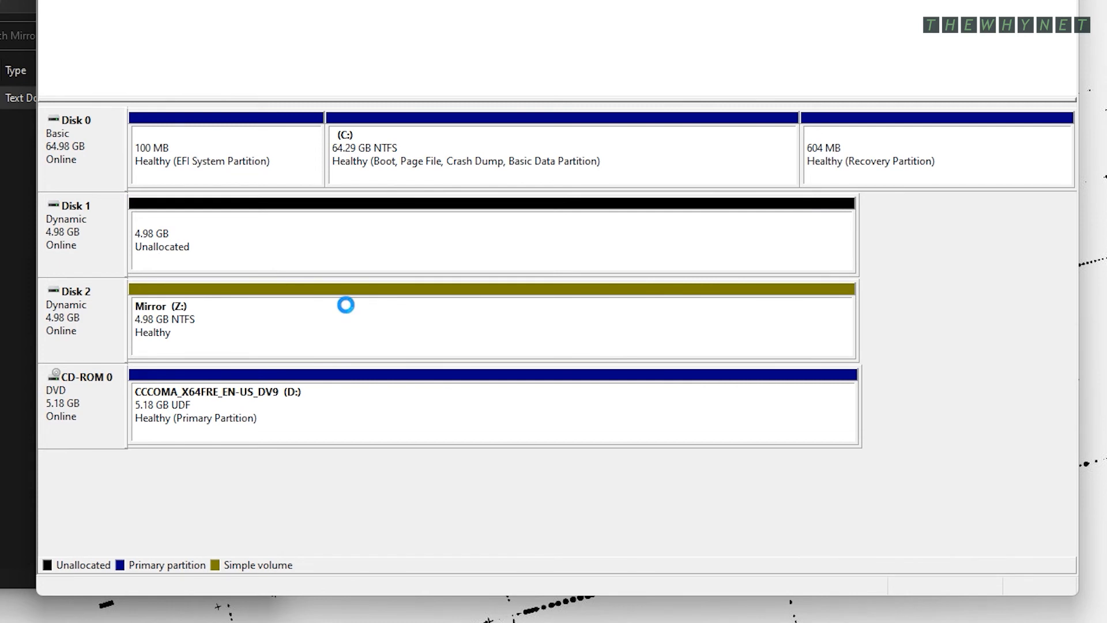
Add a mirror of Mirror (Z:) onto Disk 1, converting it back to dynamic
right_click(346, 322)
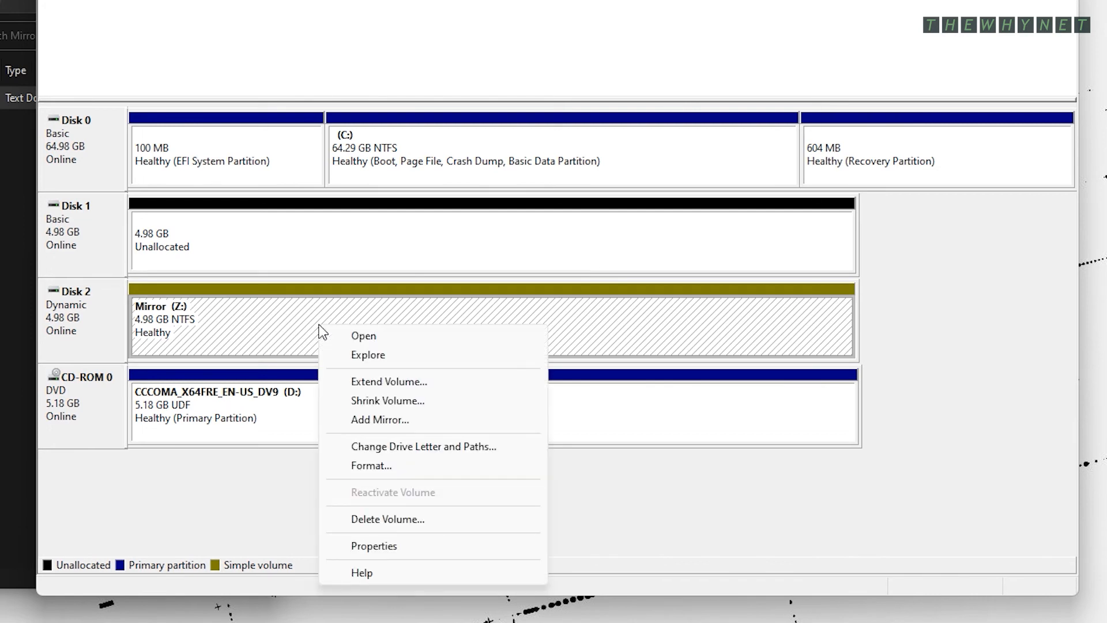
mouse_move(380, 420)
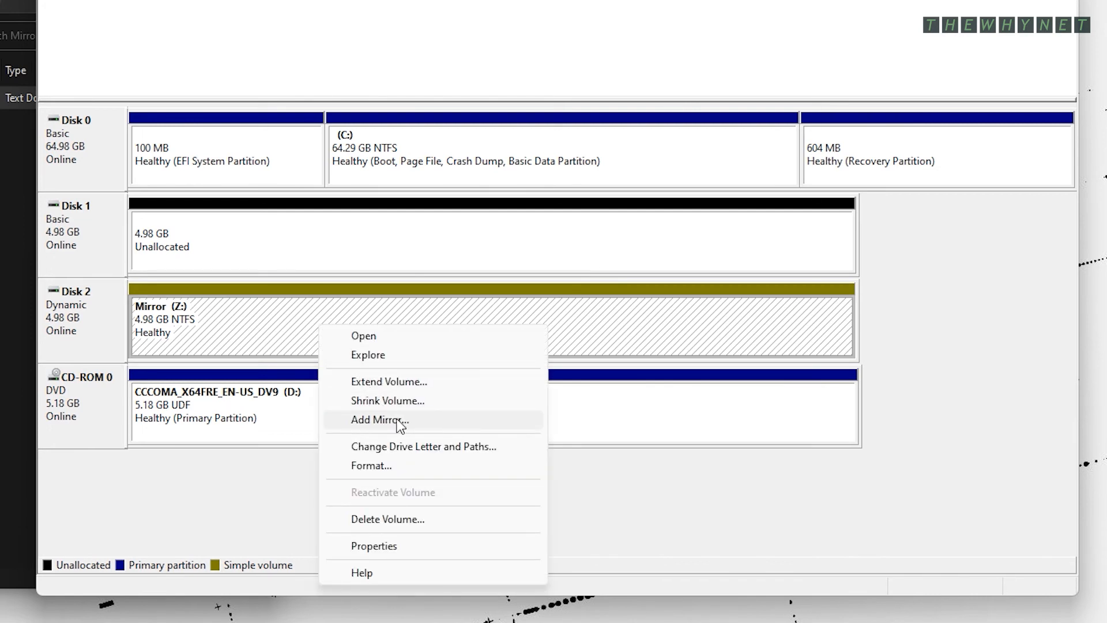
click(379, 420)
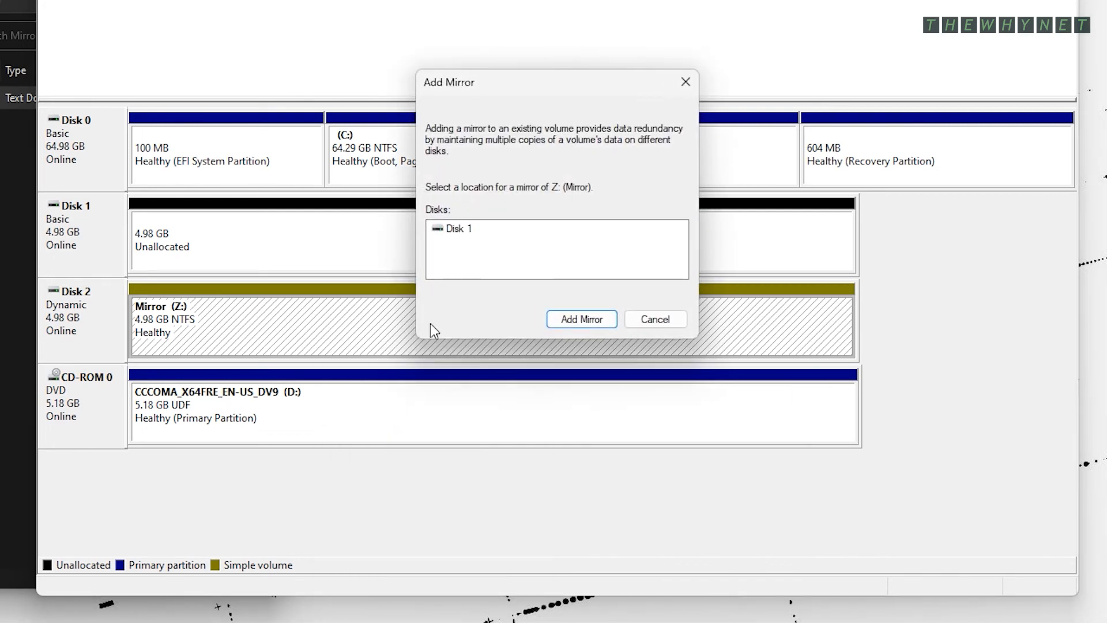
click(457, 228)
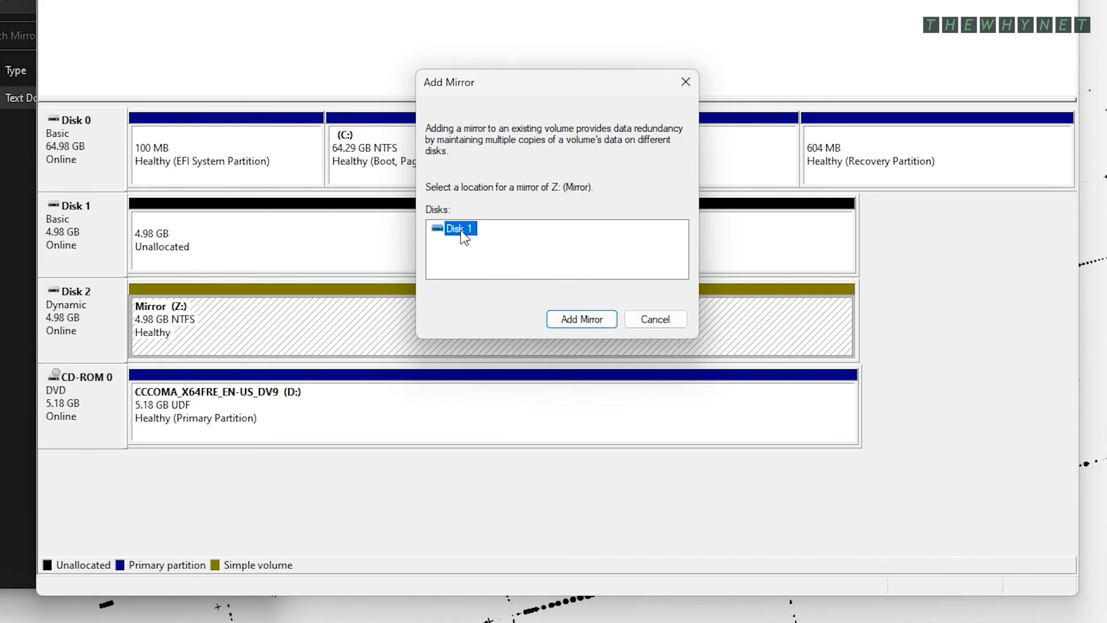
click(581, 319)
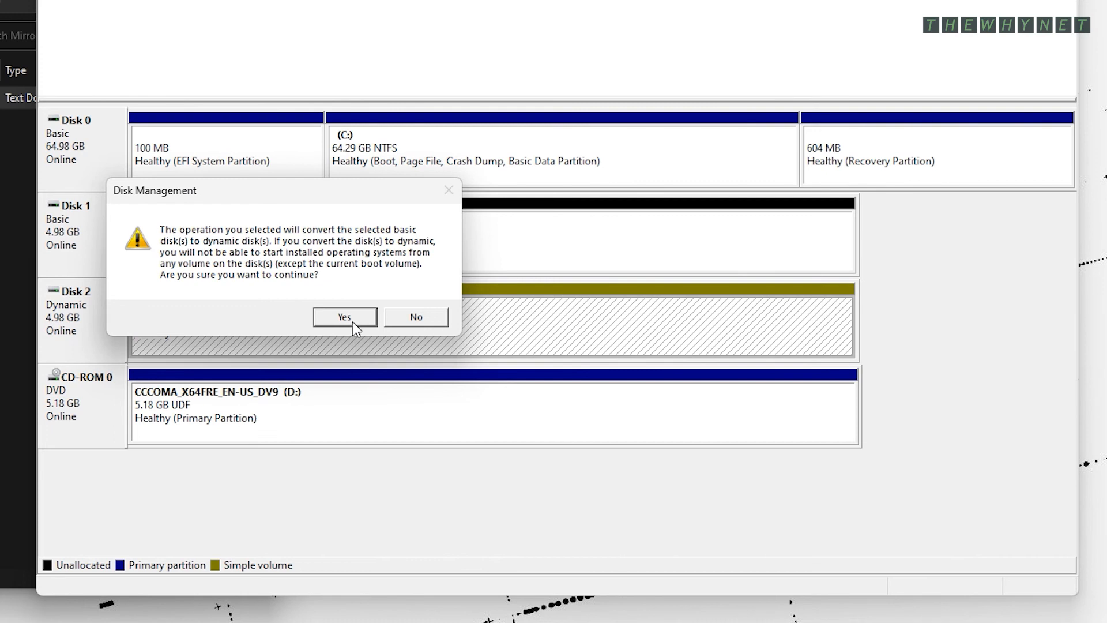
click(344, 315)
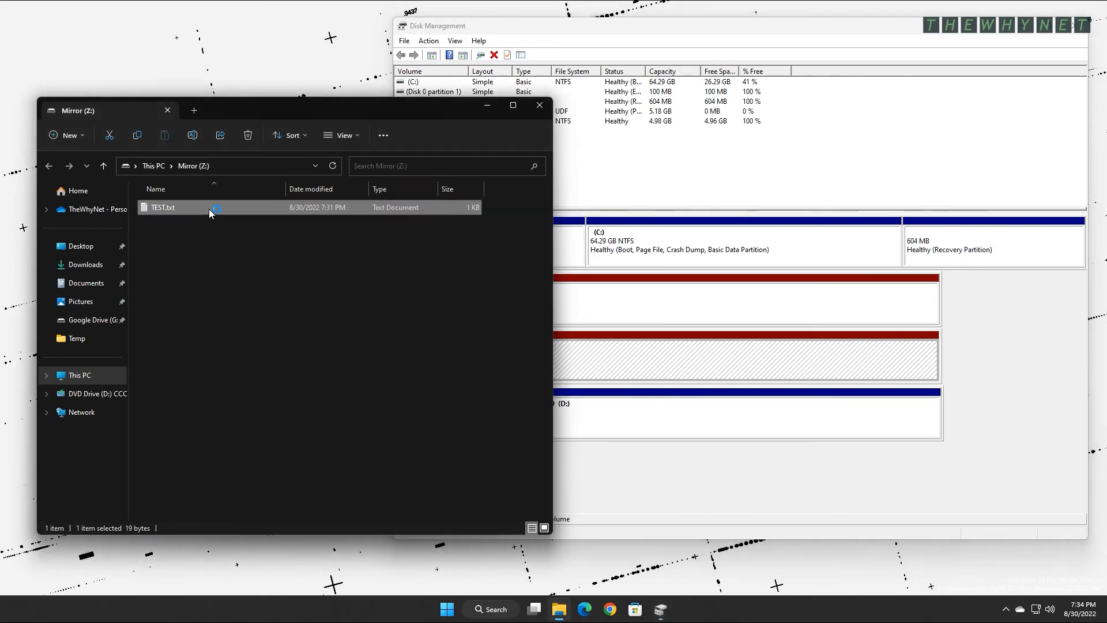
double_click(163, 207)
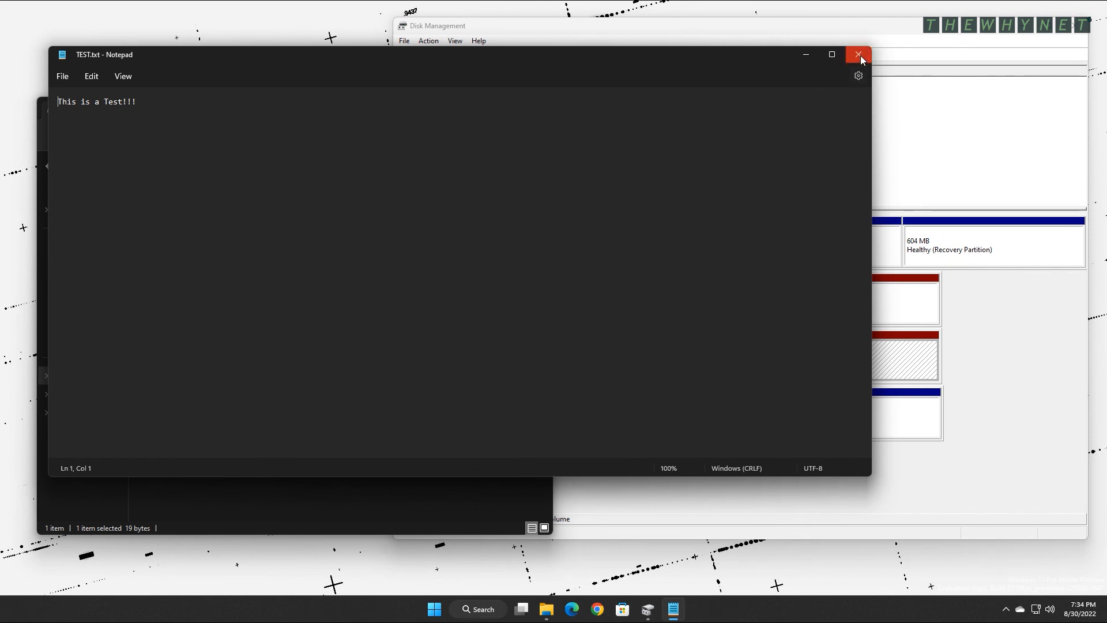
click(857, 54)
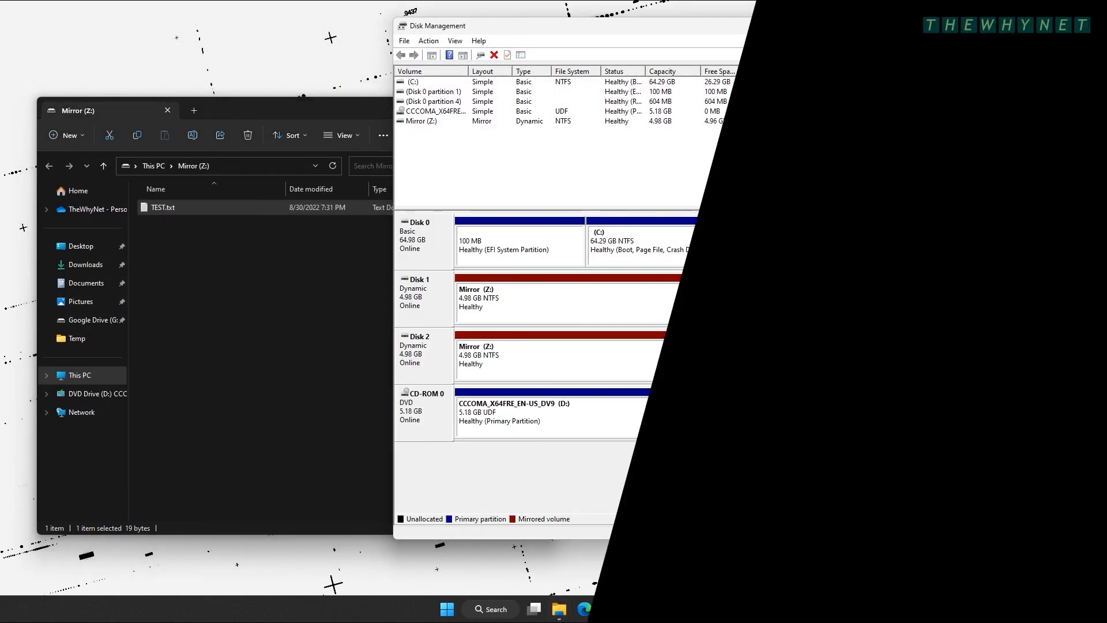